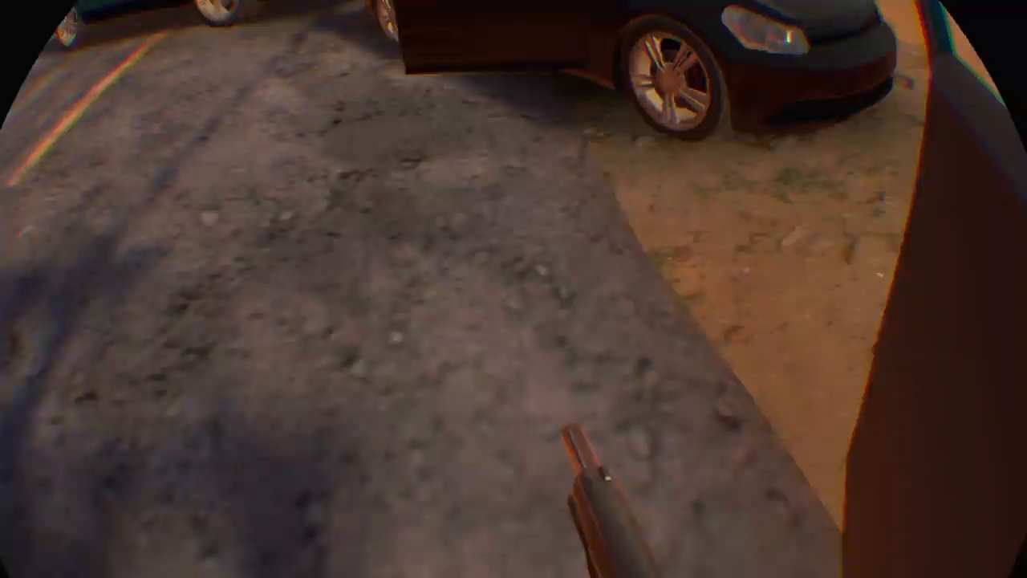
pyautogui.moveTo(513, 289)
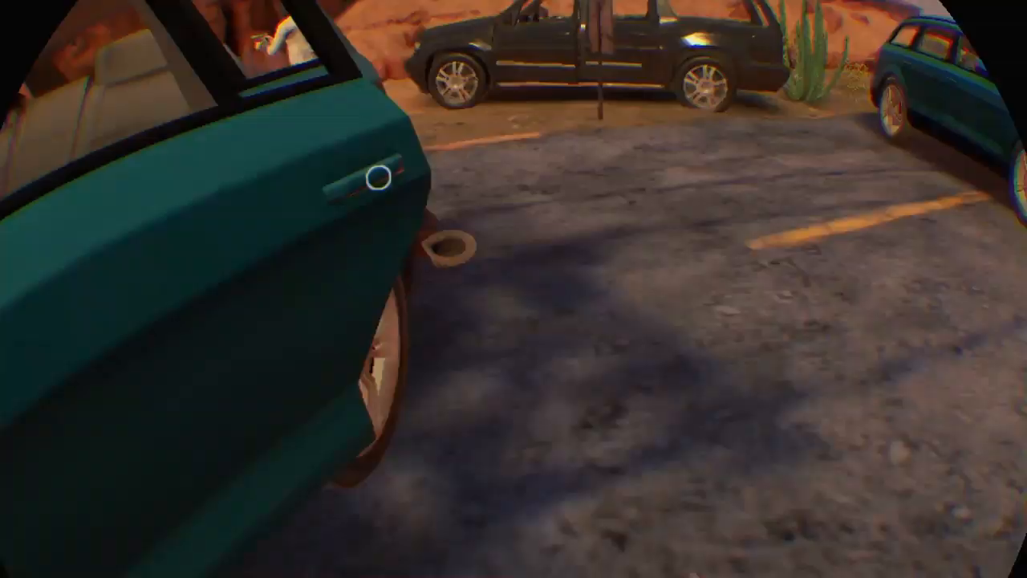
pyautogui.moveTo(514, 289)
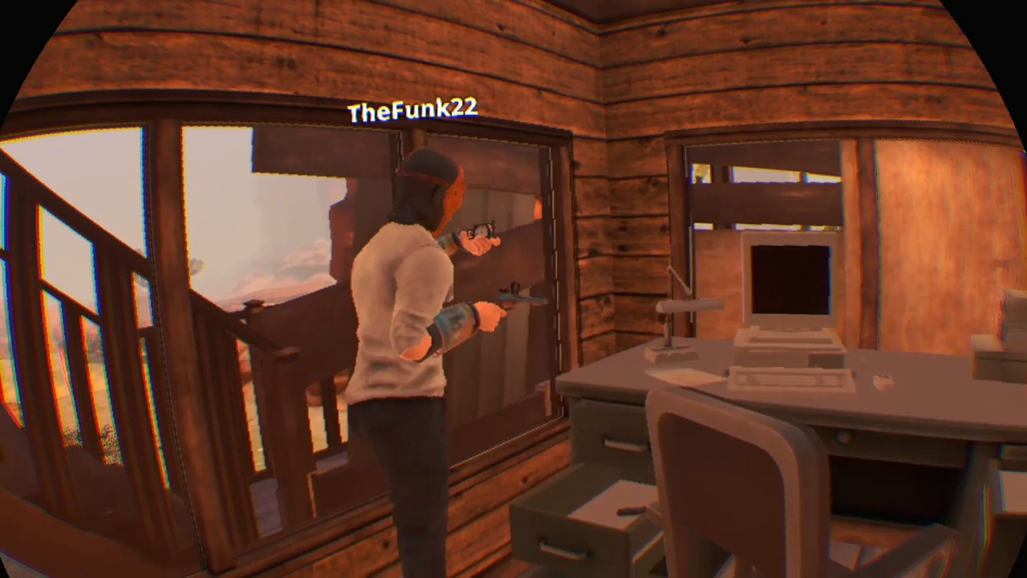
pyautogui.moveTo(514, 289)
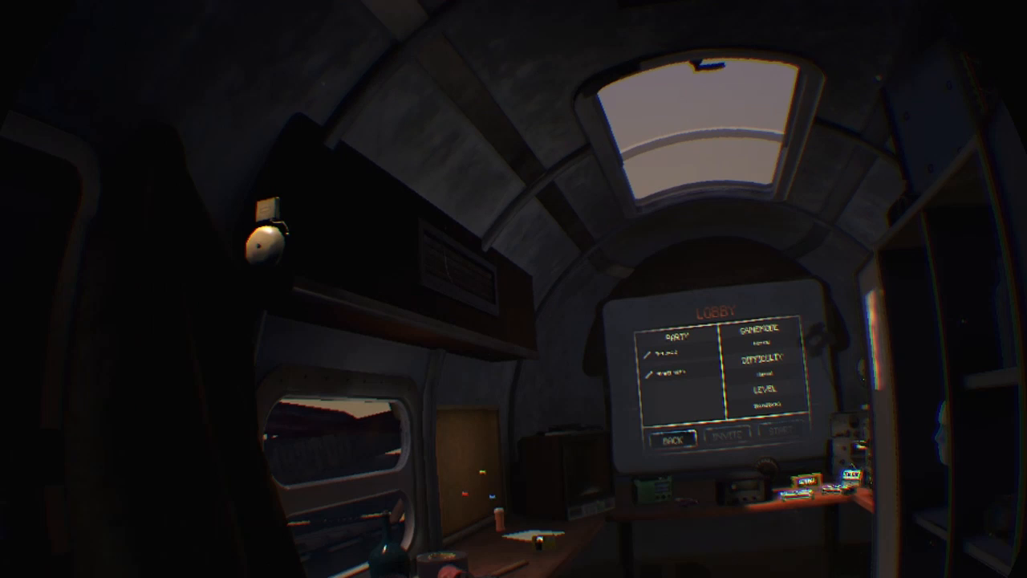
pyautogui.click(783, 440)
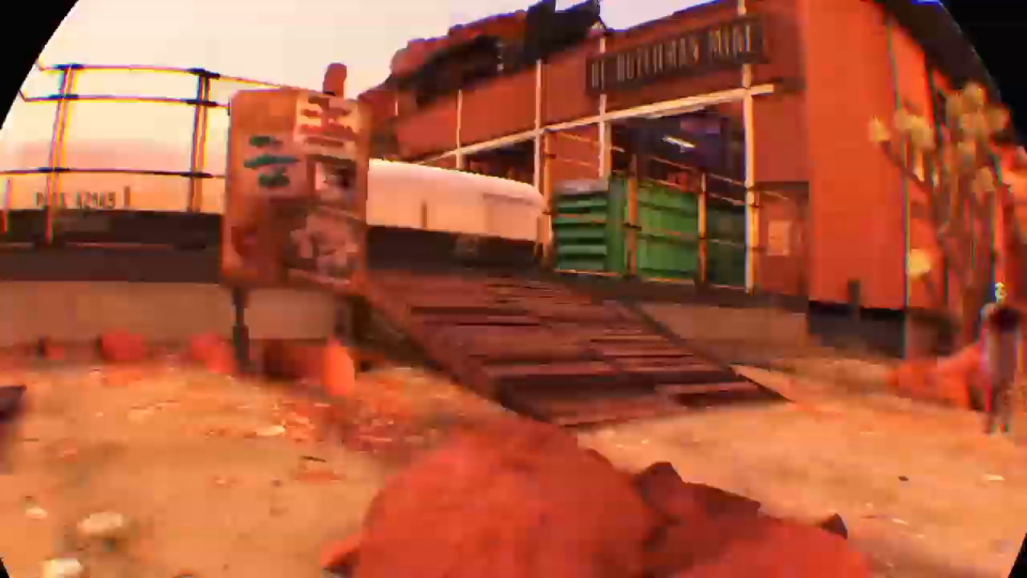
pyautogui.moveTo(514, 288)
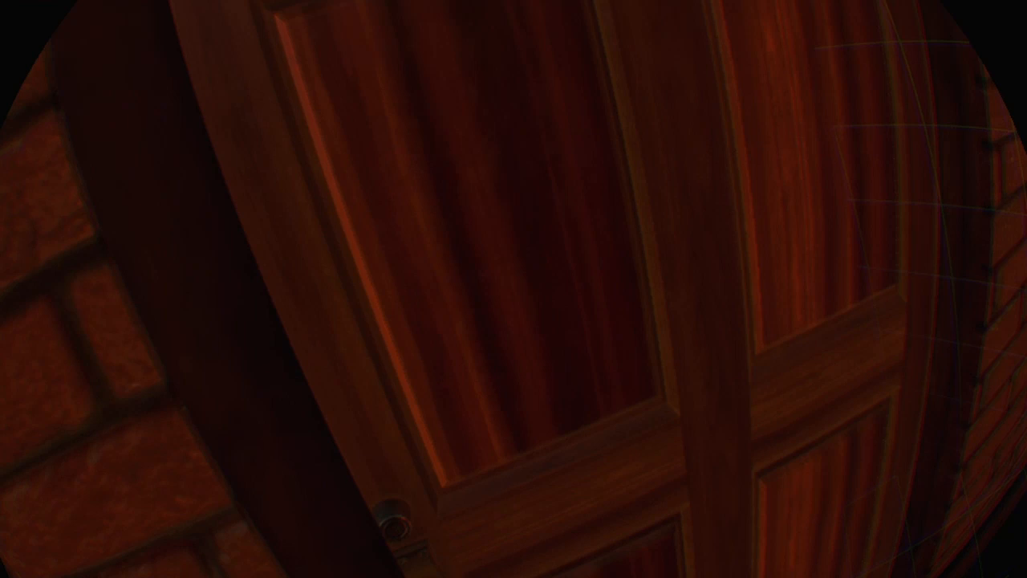
pyautogui.moveTo(514, 289)
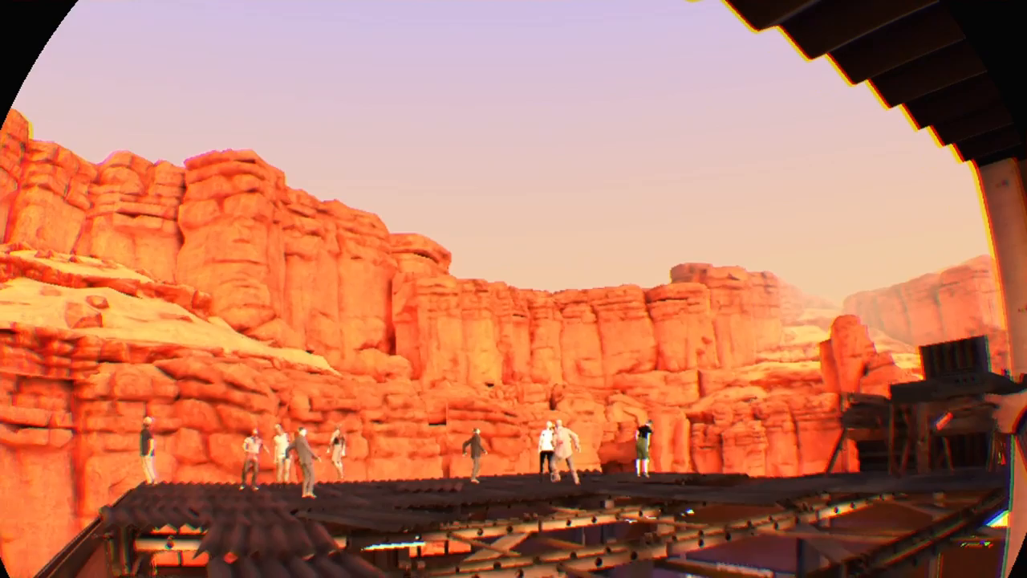
pyautogui.moveTo(514, 288)
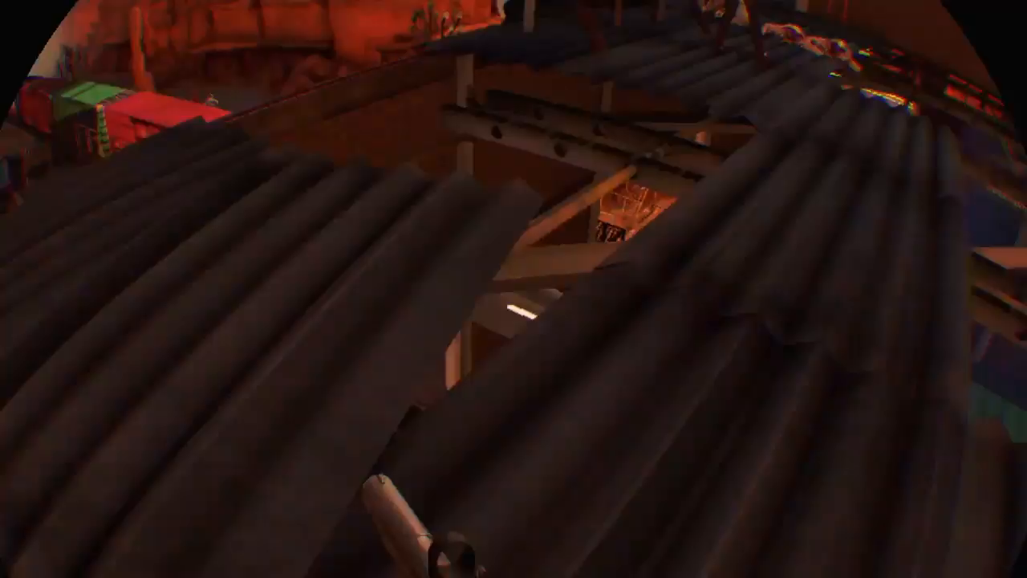
pyautogui.moveTo(513, 289)
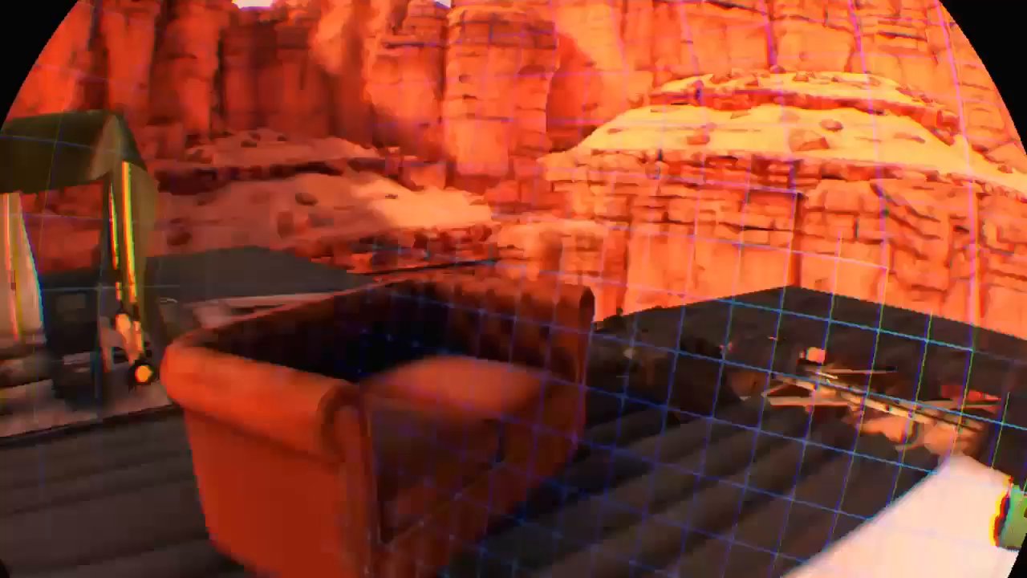
pyautogui.moveTo(514, 289)
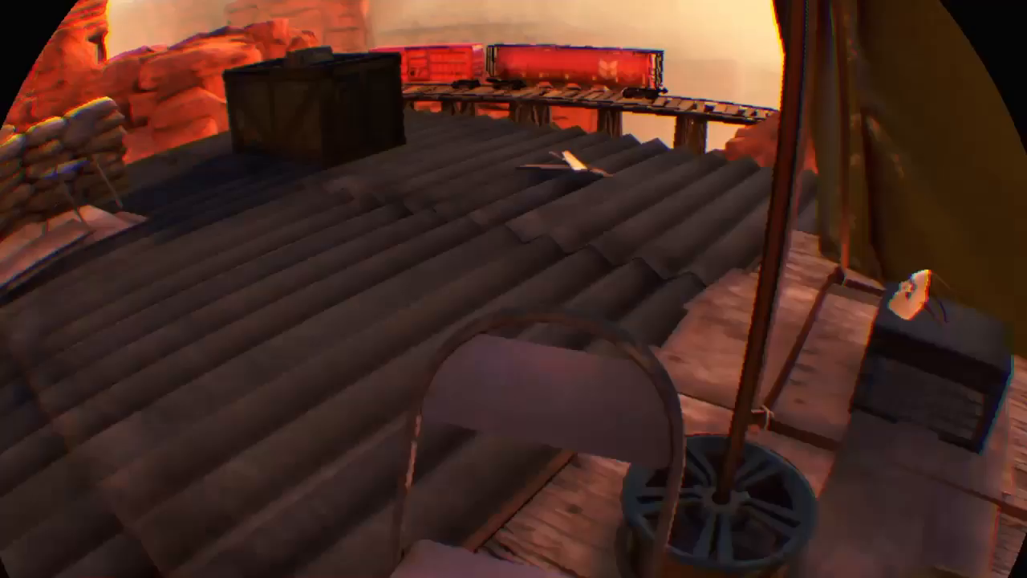